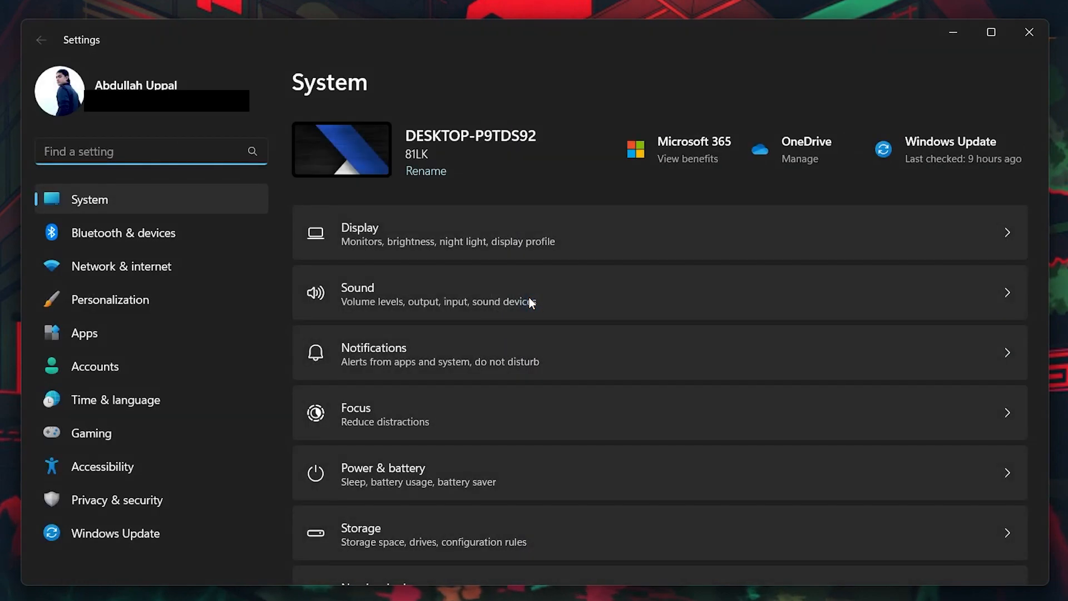
Go to System > Troubleshoot > Other troubleshooters to list Audio, Network, Printer and Windows Update
{"action": "scroll", "scroll_direction": "down", "scroll_amount": 3}
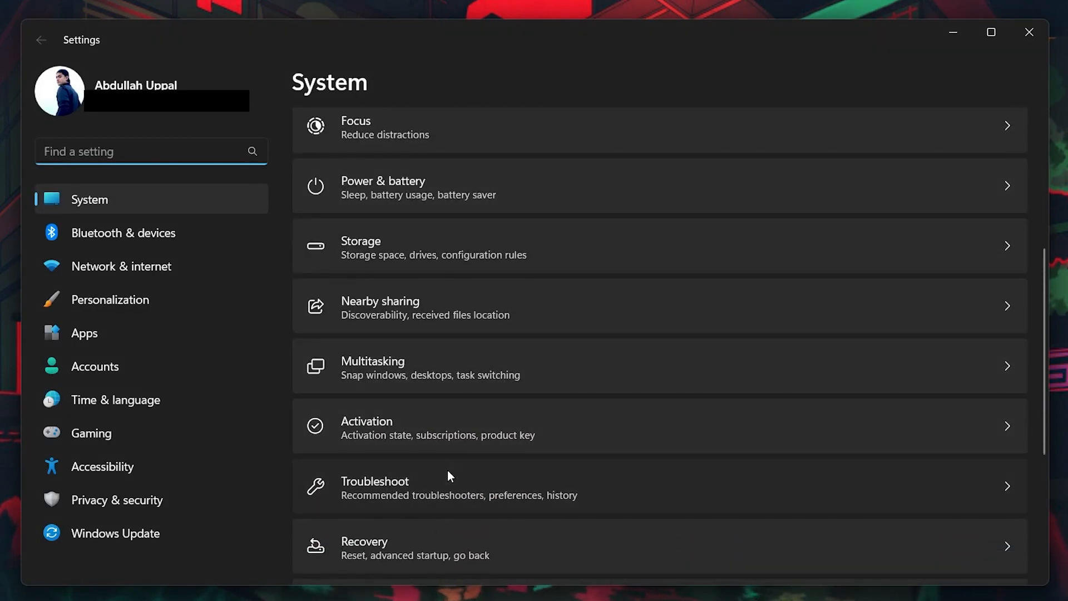
{"action": "left_click", "coordinate": [429, 486]}
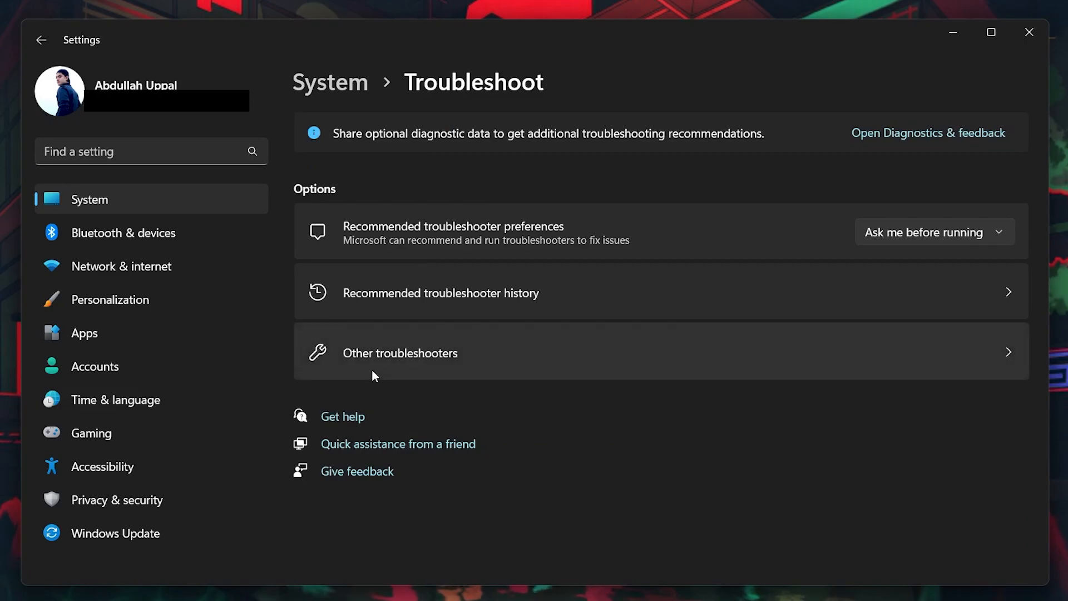
{"action": "left_click", "coordinate": [401, 353]}
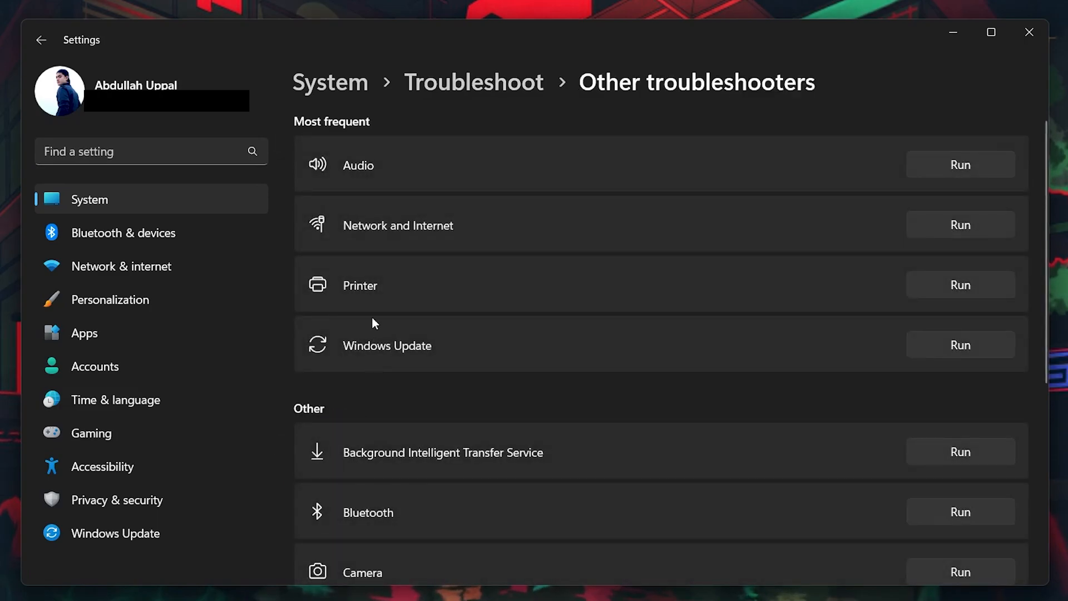
{"action": "mouse_move", "coordinate": [715, 242]}
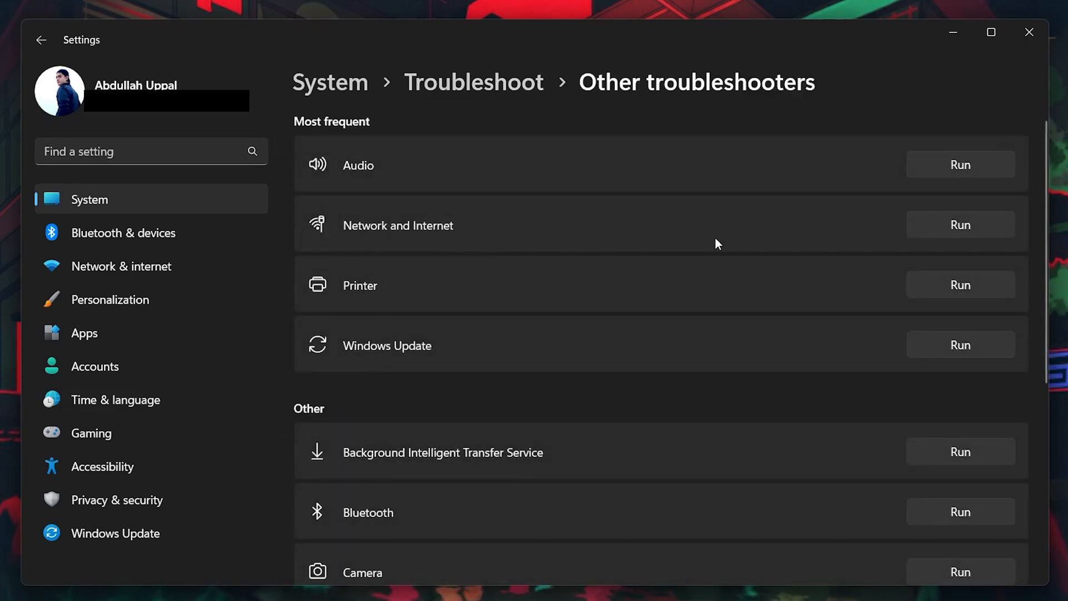
{"action": "mouse_move", "coordinate": [948, 227]}
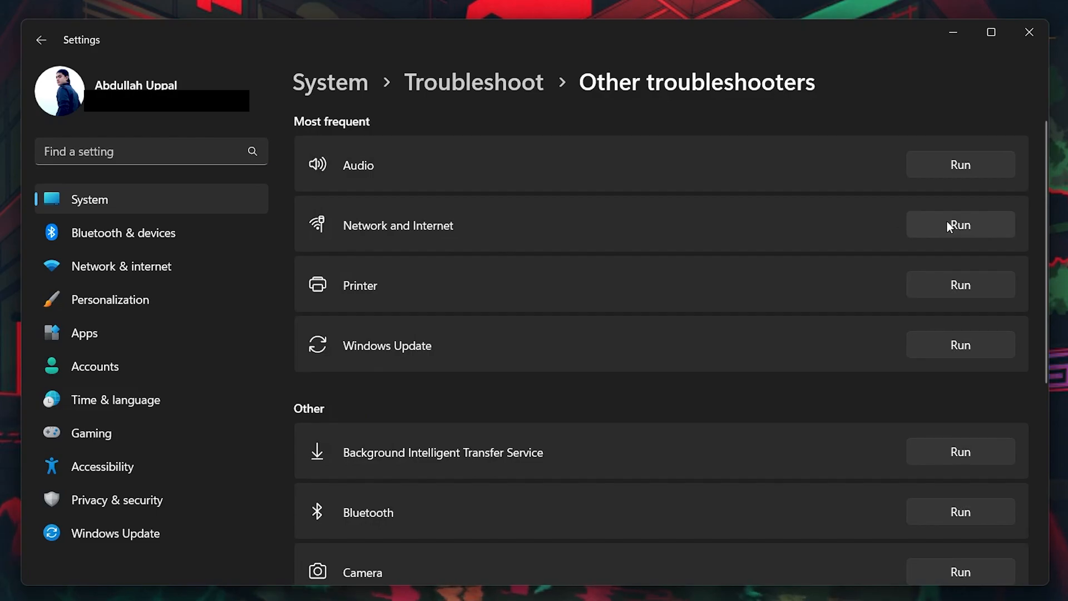
{"action": "mouse_move", "coordinate": [549, 303]}
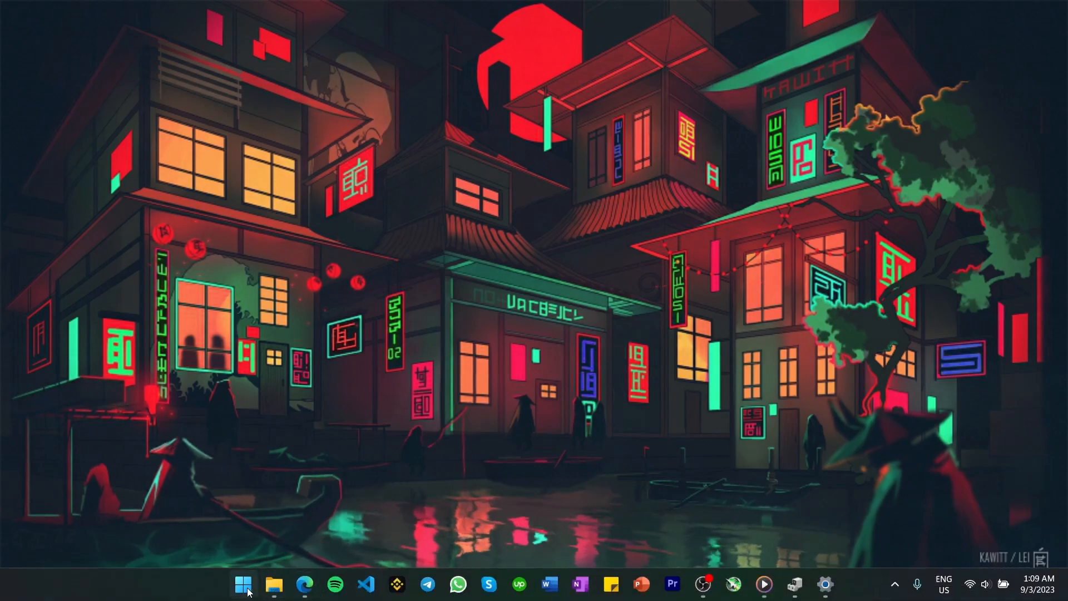
Launch Device Manager from the Start button's quick link menu
{"action": "right_click", "coordinate": [242, 583]}
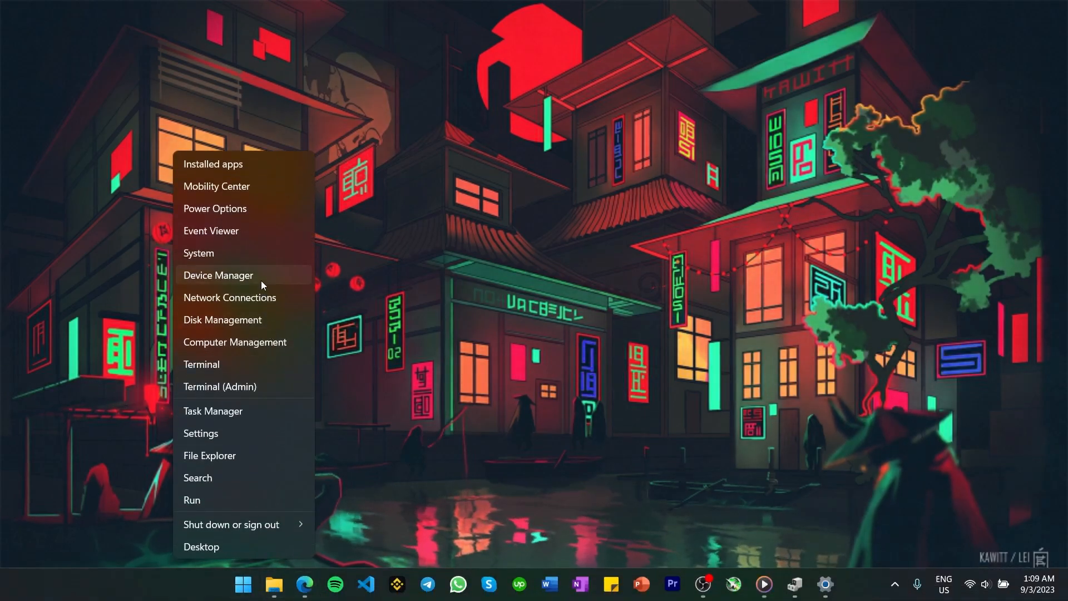
{"action": "mouse_move", "coordinate": [788, 585]}
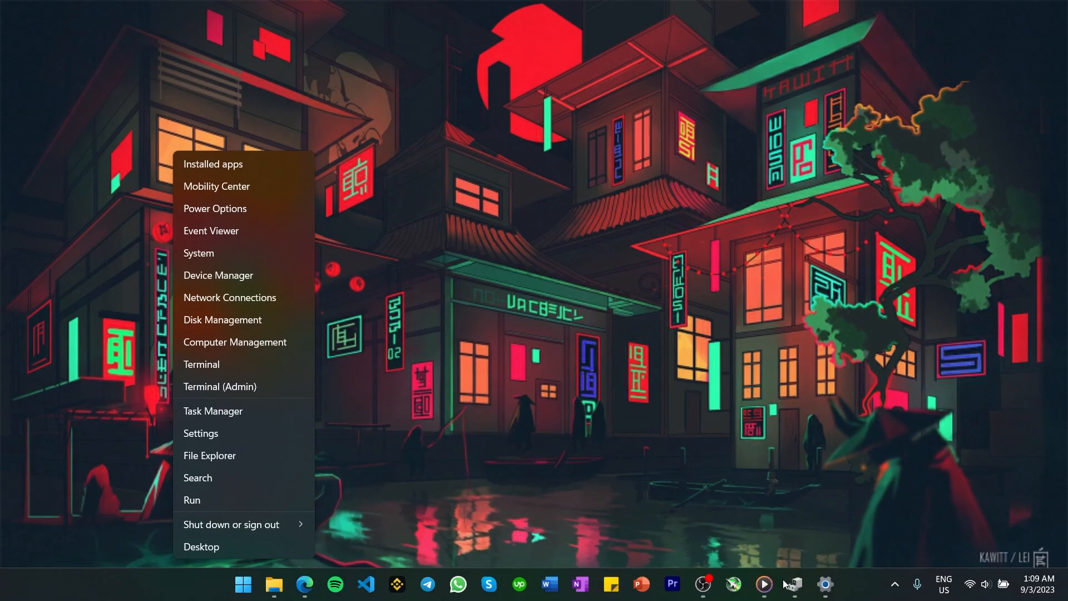
{"action": "left_click", "coordinate": [218, 275]}
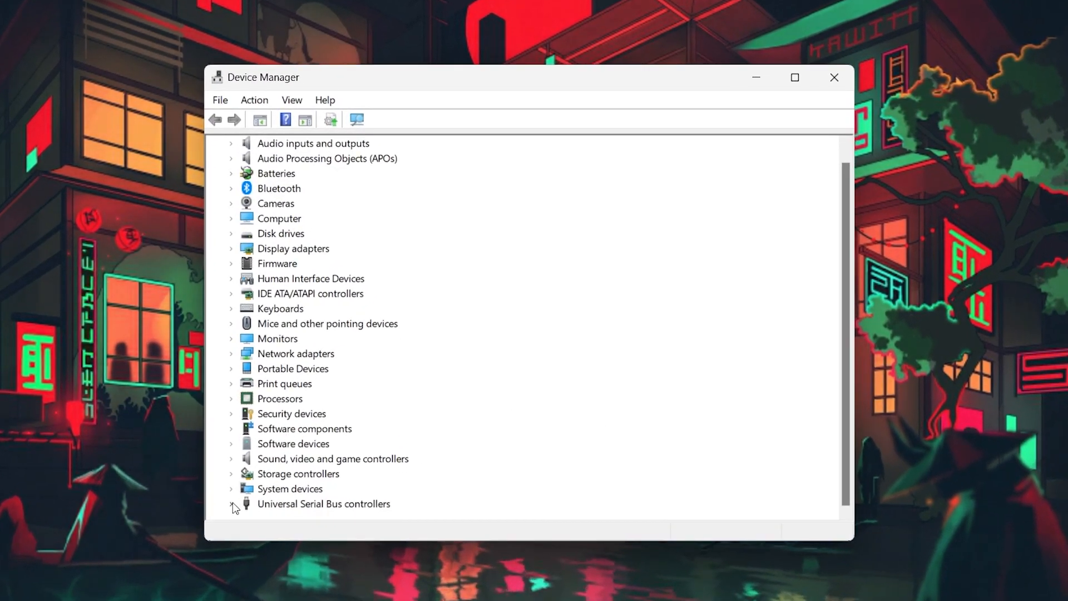
Expand Universal Serial Bus controllers and right-click the first USB Composite Device for its driver options
{"action": "left_click", "coordinate": [232, 507]}
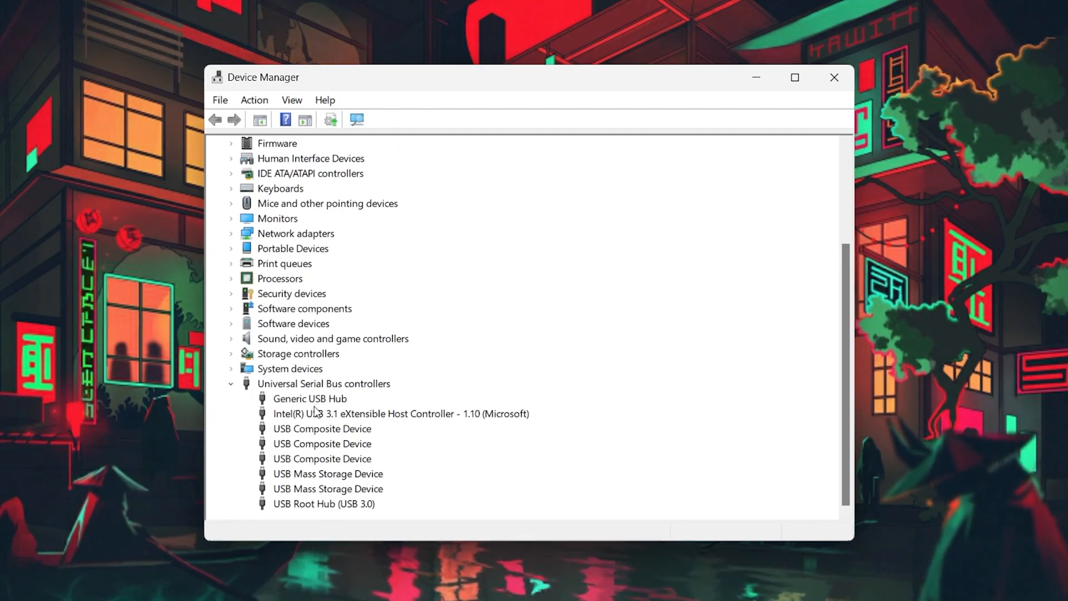
{"action": "mouse_move", "coordinate": [311, 473]}
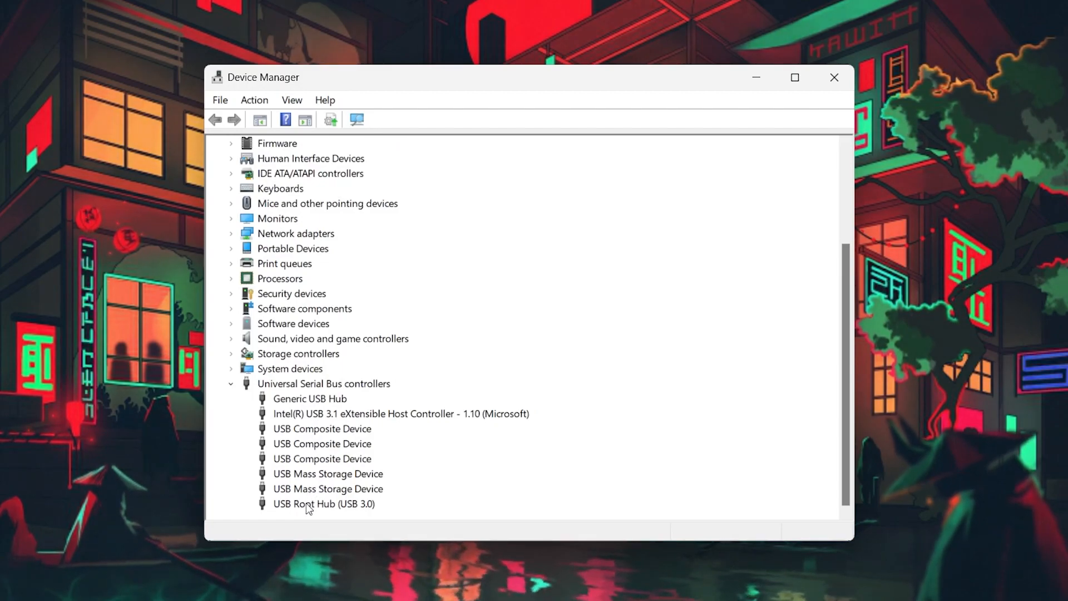
{"action": "mouse_move", "coordinate": [323, 436]}
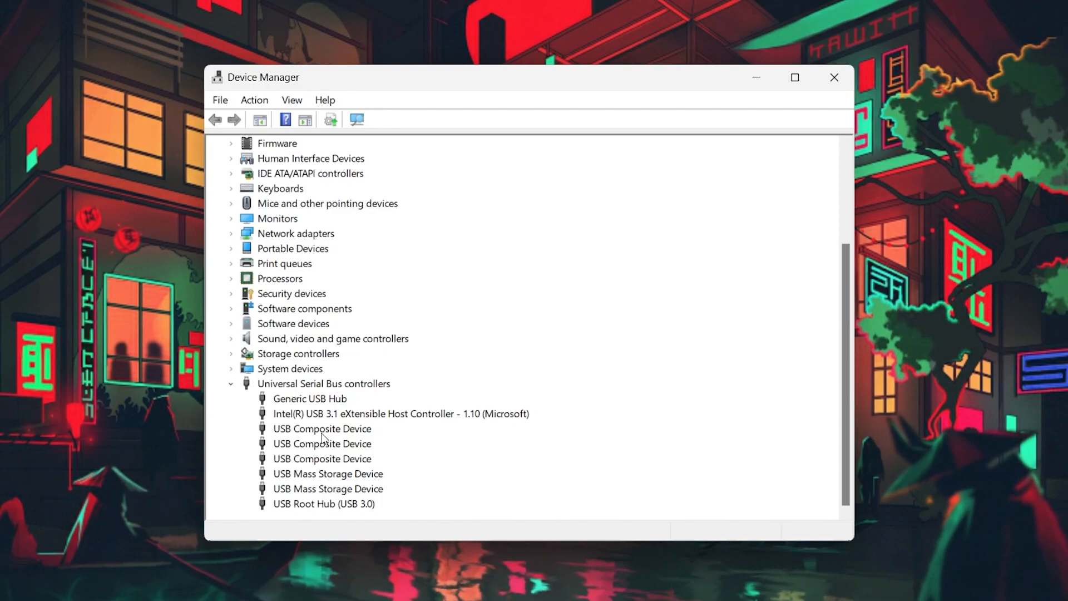
{"action": "left_click", "coordinate": [322, 428]}
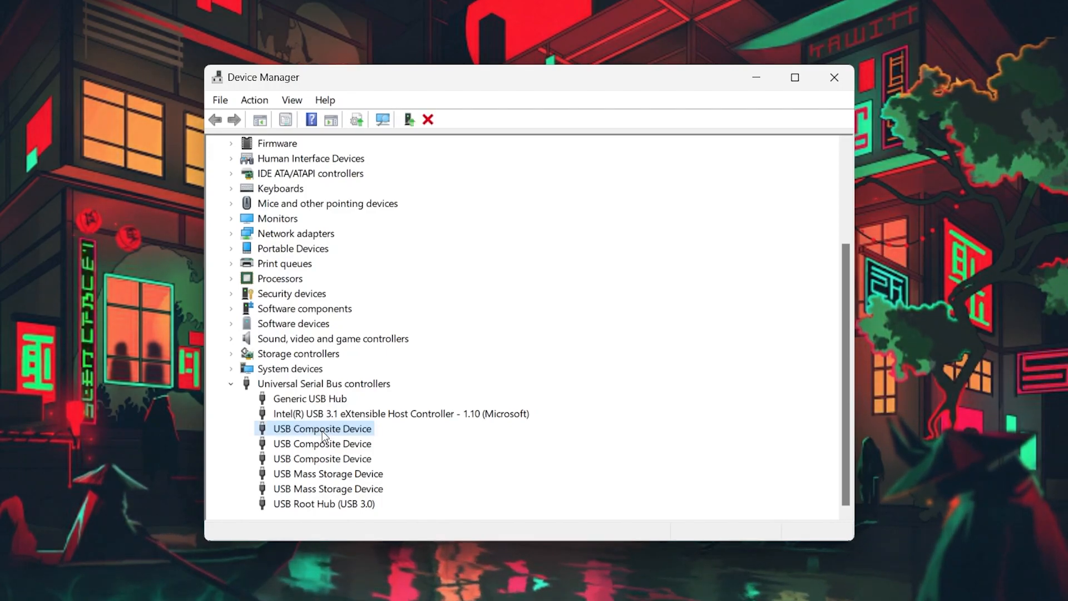
{"action": "right_click", "coordinate": [323, 431]}
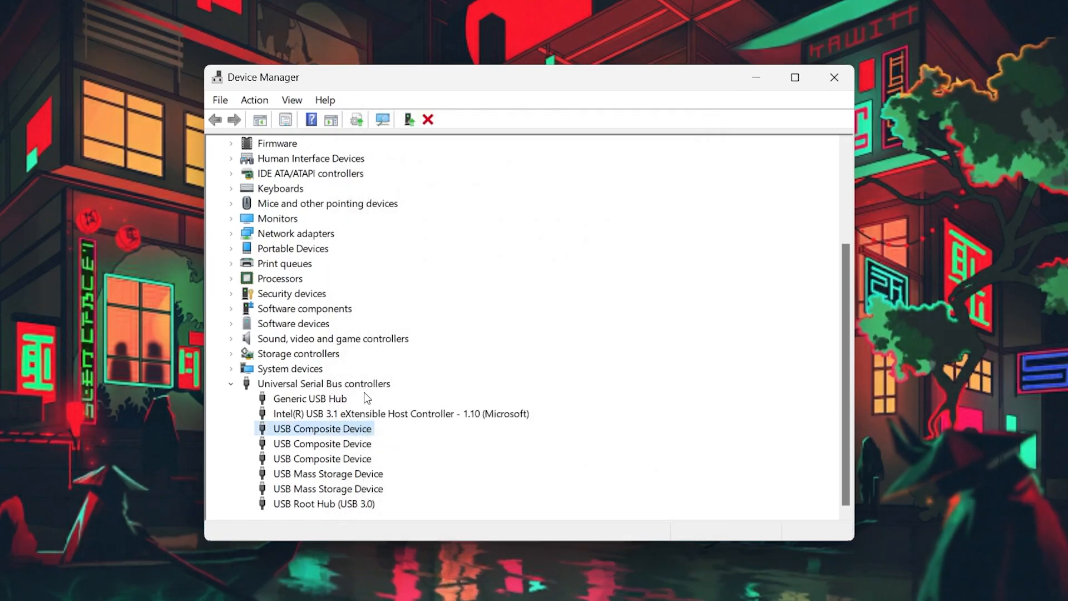
{"action": "right_click", "coordinate": [322, 428]}
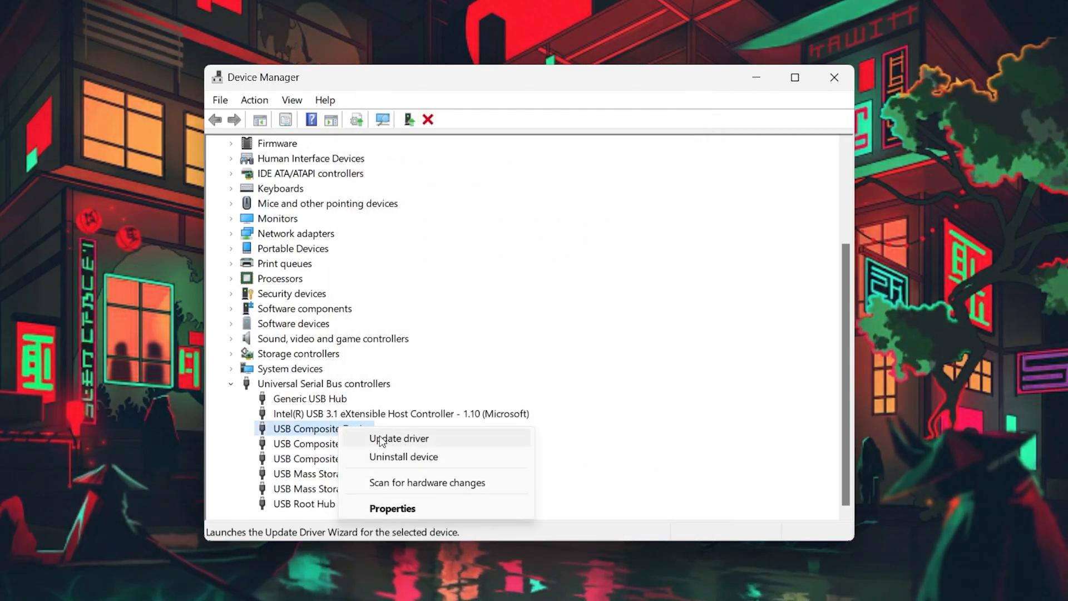
{"action": "mouse_move", "coordinate": [531, 310]}
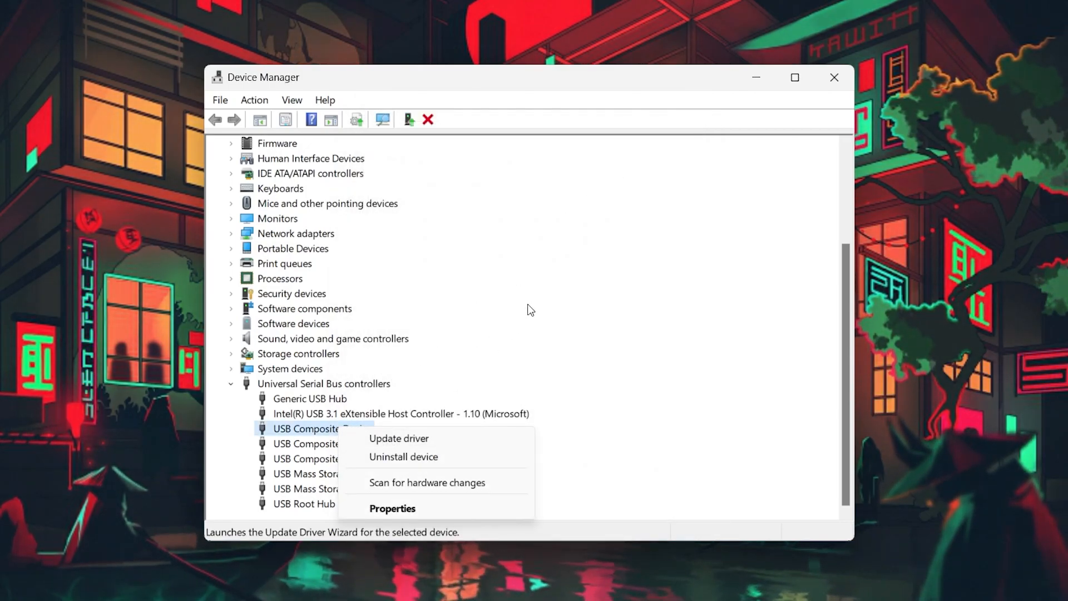